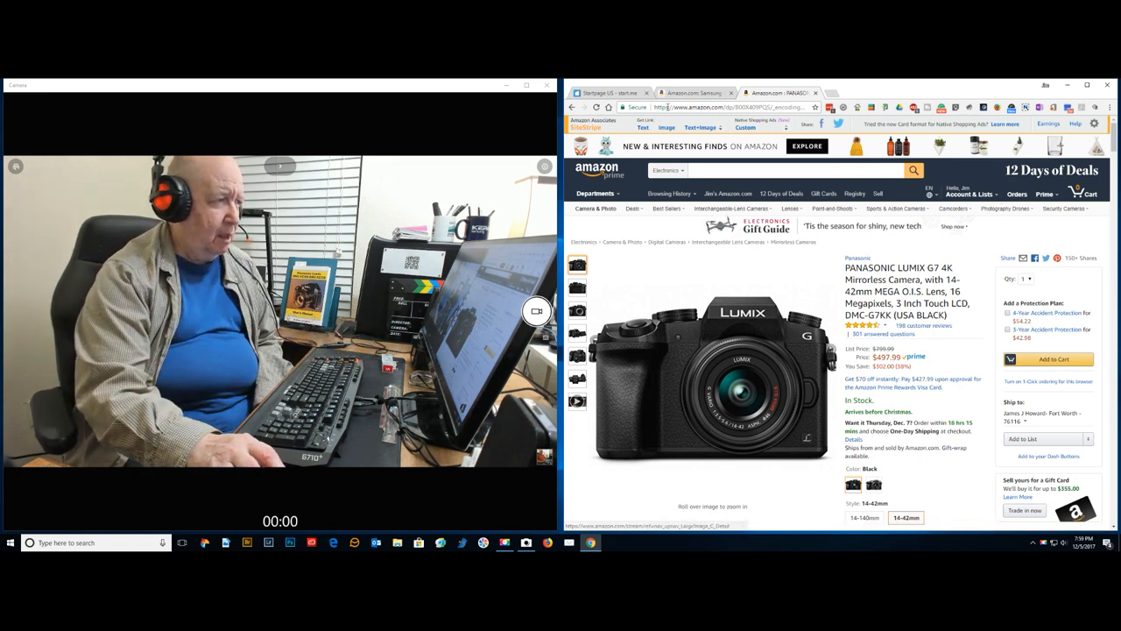
# Bring up the Samsung Galaxy Note 5 product page and scroll down the listing.
pyautogui.click(693, 92)
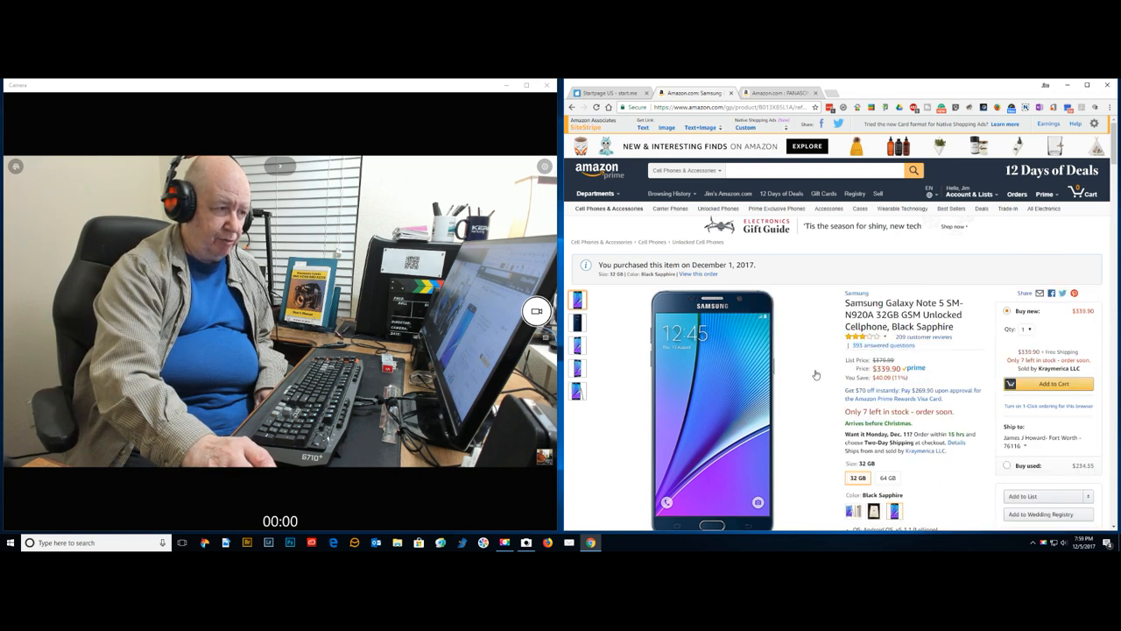
pyautogui.scroll(-3)
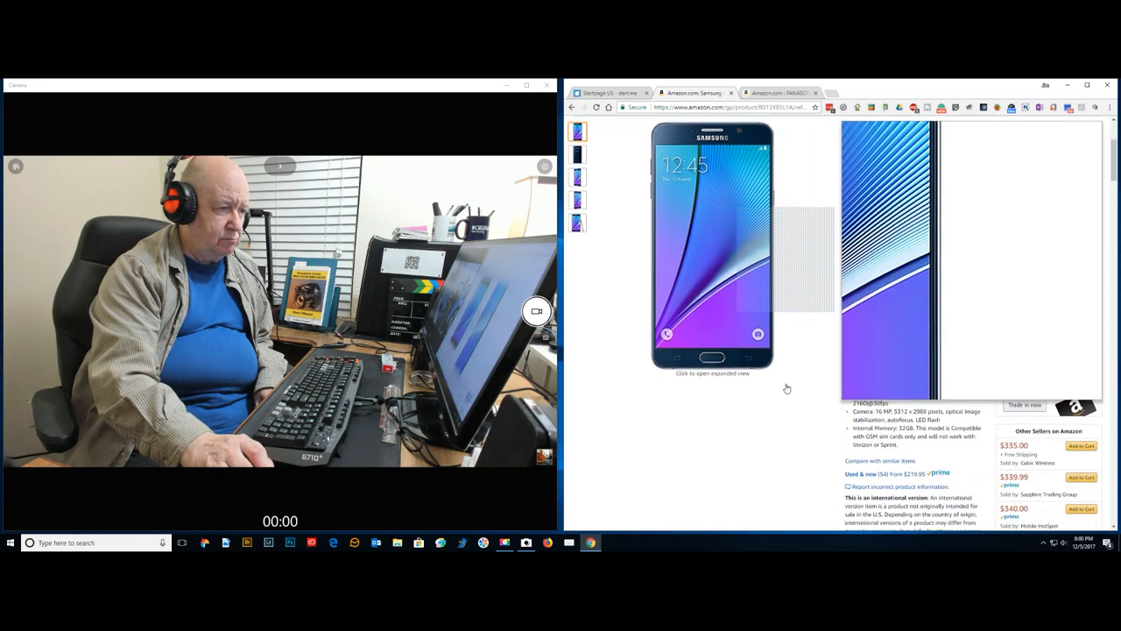
pyautogui.click(713, 245)
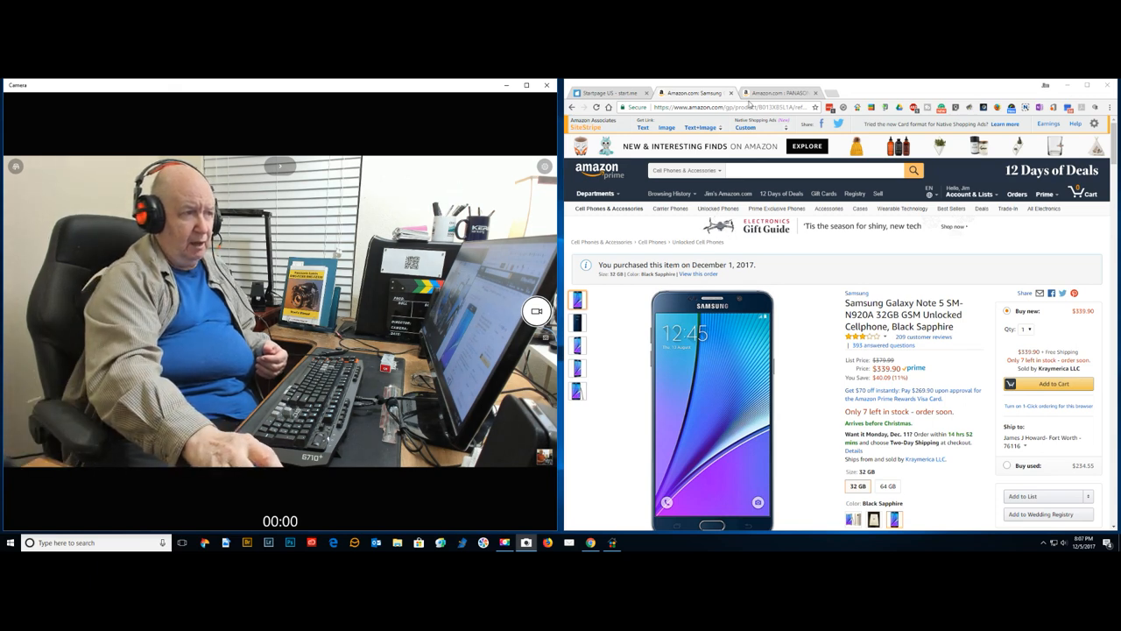
# Switch to the Panasonic LUMIX G7 4K mirrorless camera product page.
pyautogui.click(771, 92)
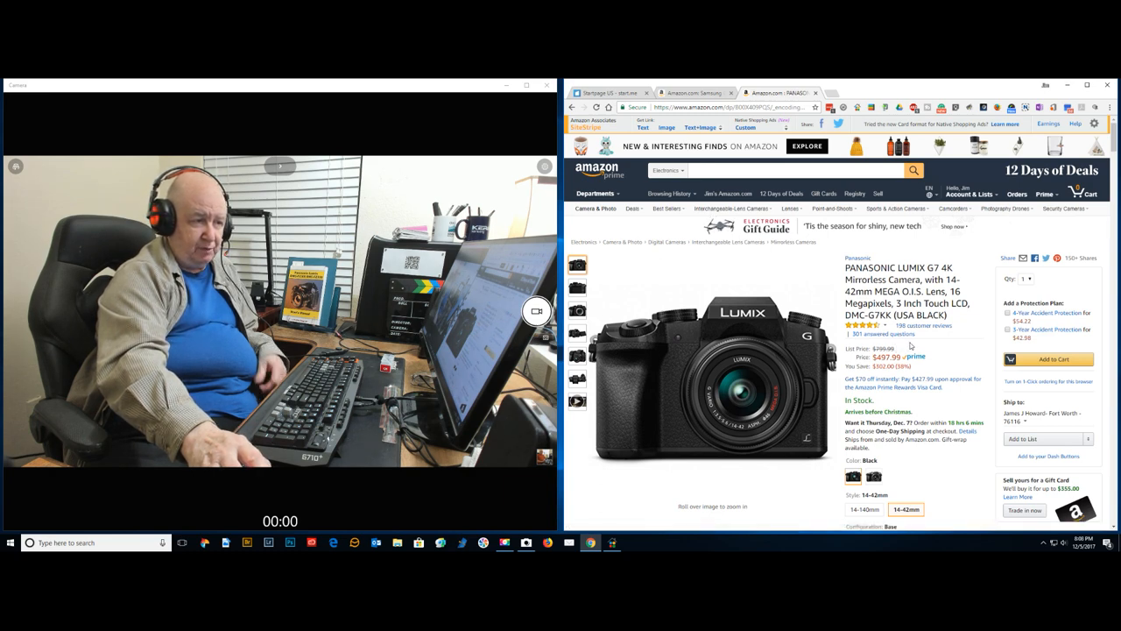
pyautogui.scroll(-3)
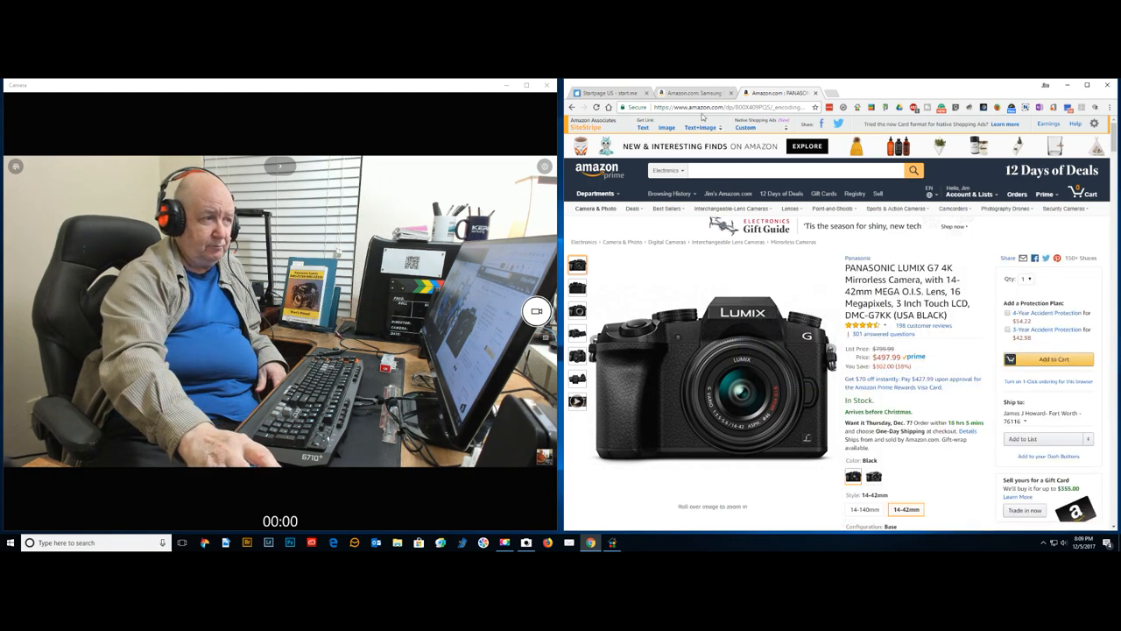
pyautogui.click(692, 93)
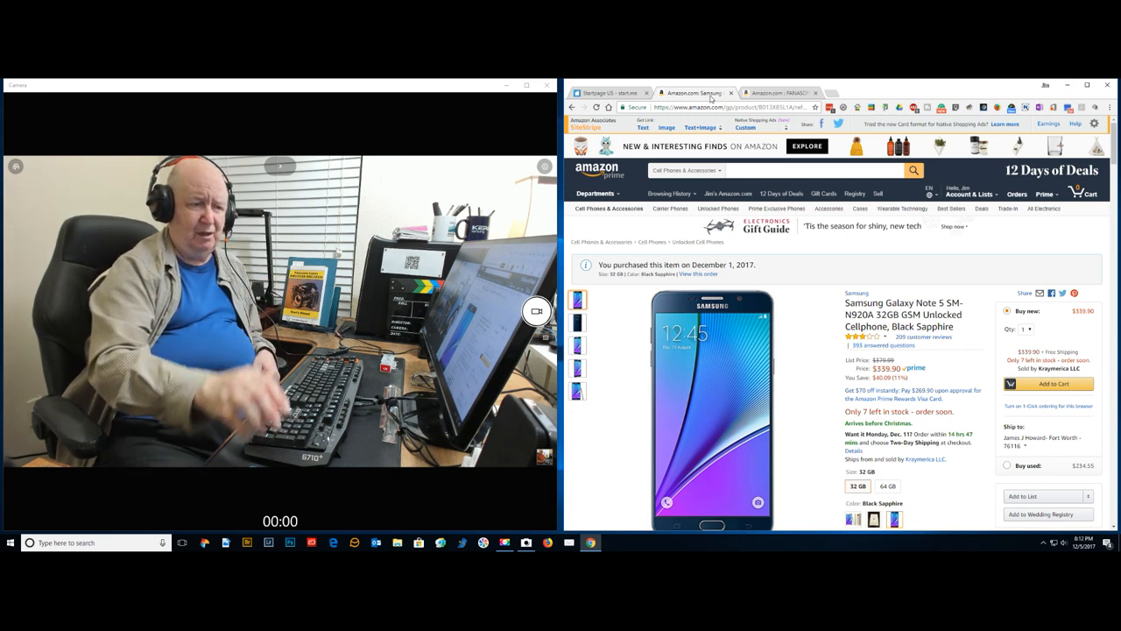
# Scroll the Note 5 listing, then return to the Panasonic Lumix G7 4K camera page.
pyautogui.scroll(-3)
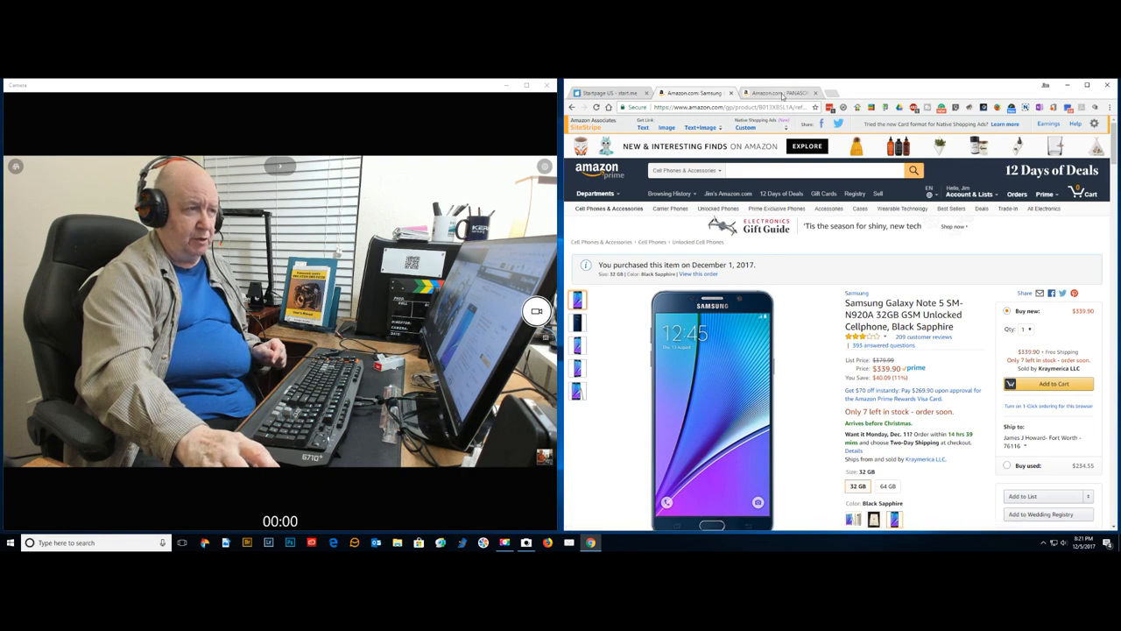
pyautogui.click(774, 92)
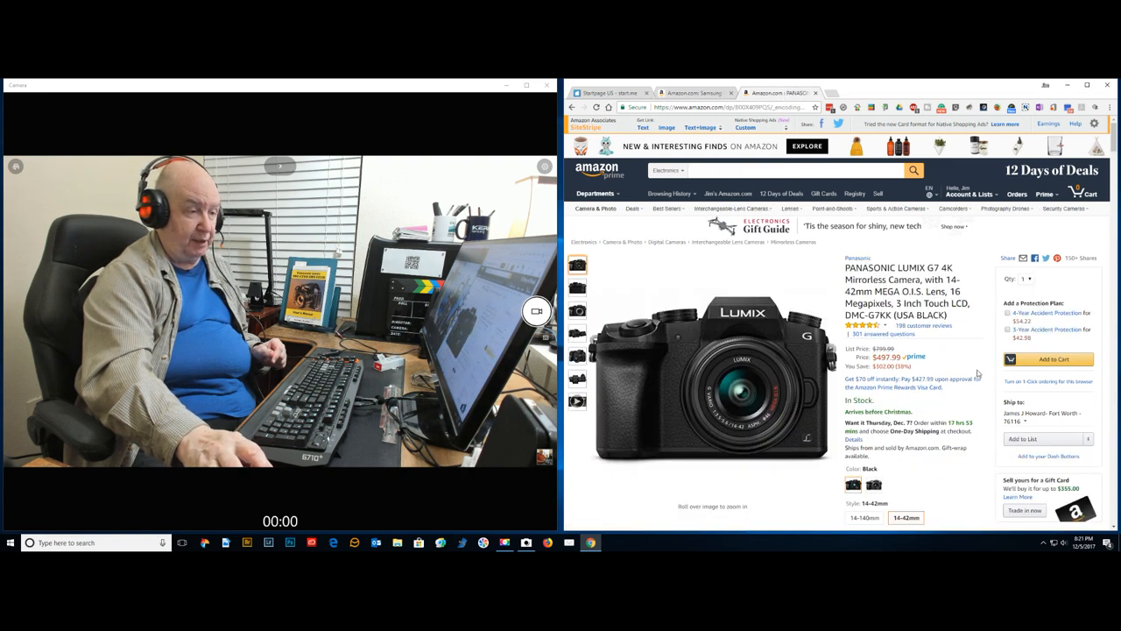